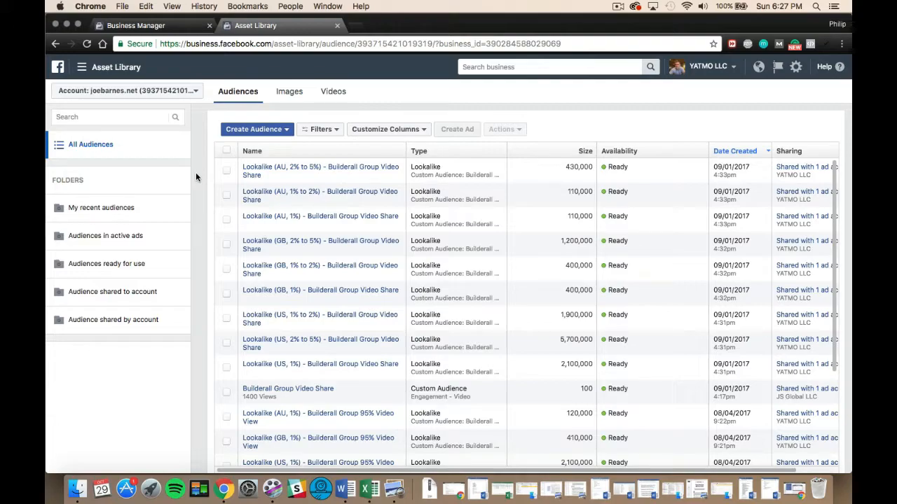
Start a new custom audience from Create Audience, then step back to the engagement source list.
{"action": "left_click", "coordinate": [256, 129]}
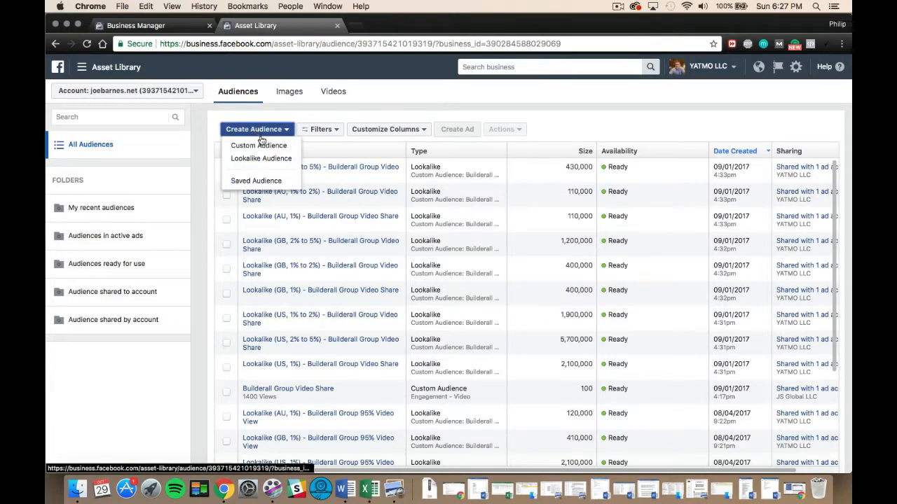
{"action": "left_click", "coordinate": [258, 145]}
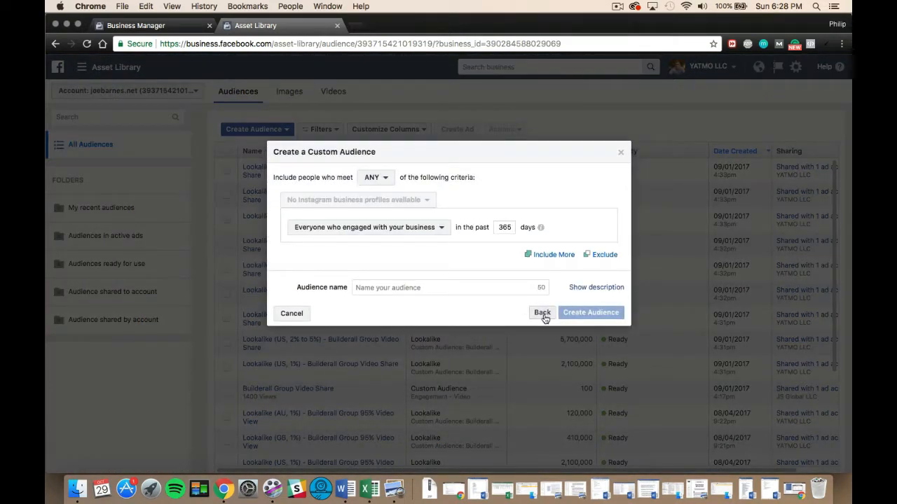
{"action": "left_click", "coordinate": [542, 313]}
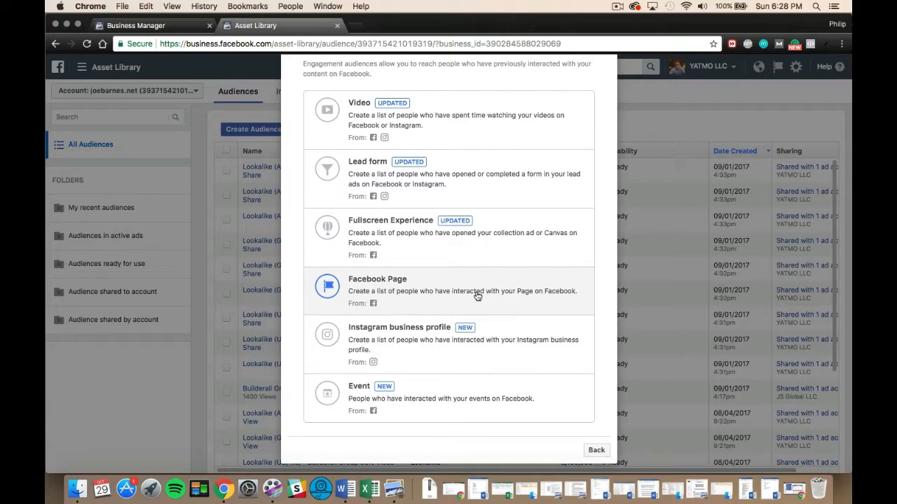
{"action": "mouse_move", "coordinate": [437, 418]}
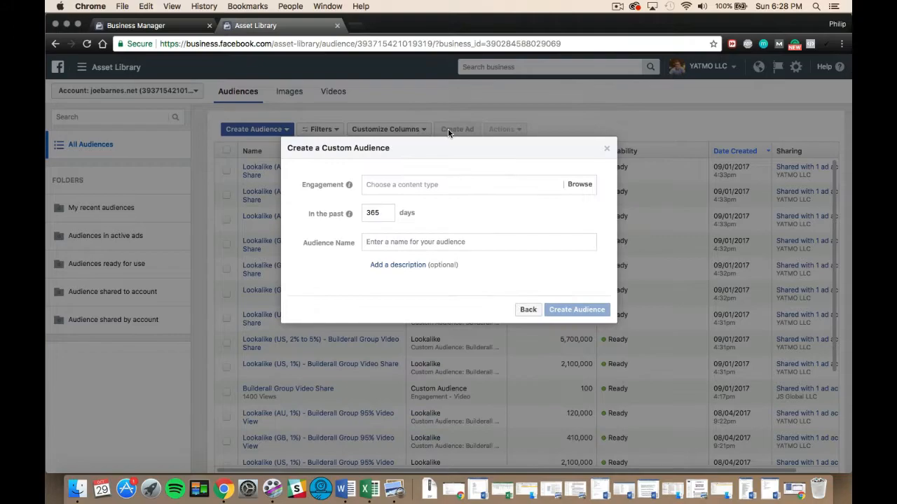
Open the video engagement type dropdown showing 3-second through 95% watched options.
{"action": "left_click", "coordinate": [459, 184]}
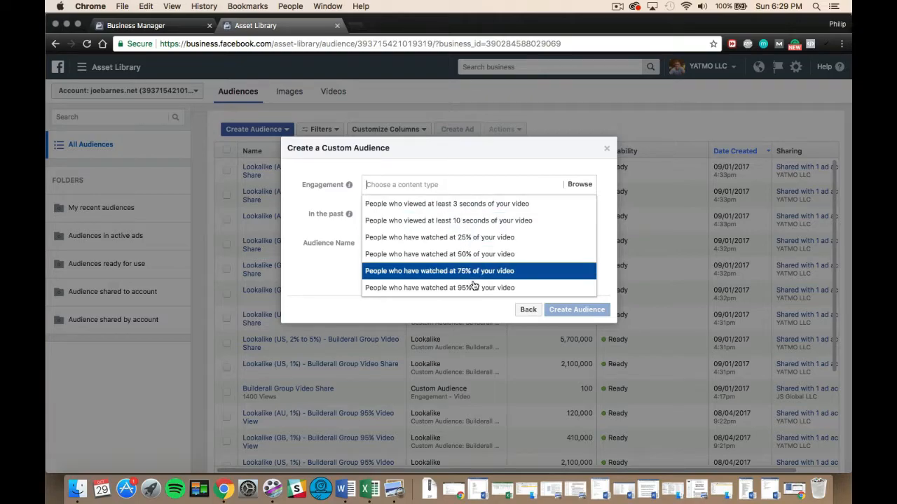
{"action": "mouse_move", "coordinate": [476, 287]}
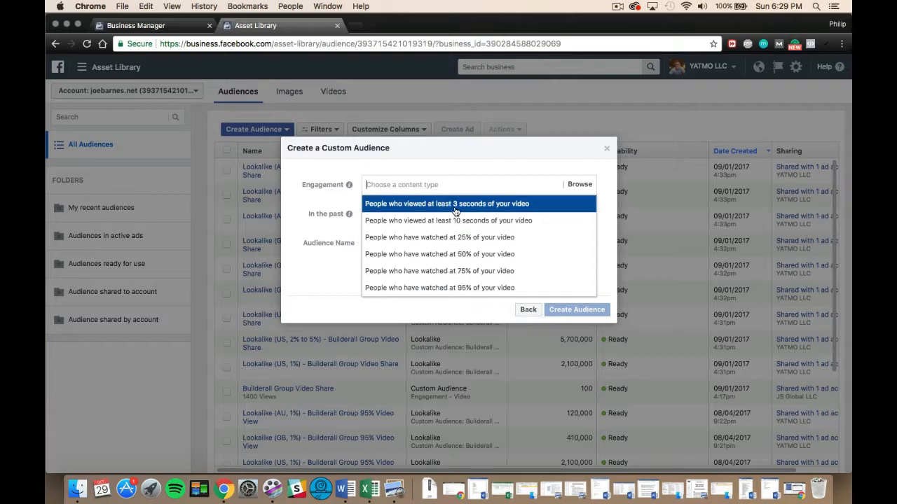
Target people who viewed at least 3 seconds of the Jul 30, 2017 Page video.
{"action": "left_click", "coordinate": [579, 184]}
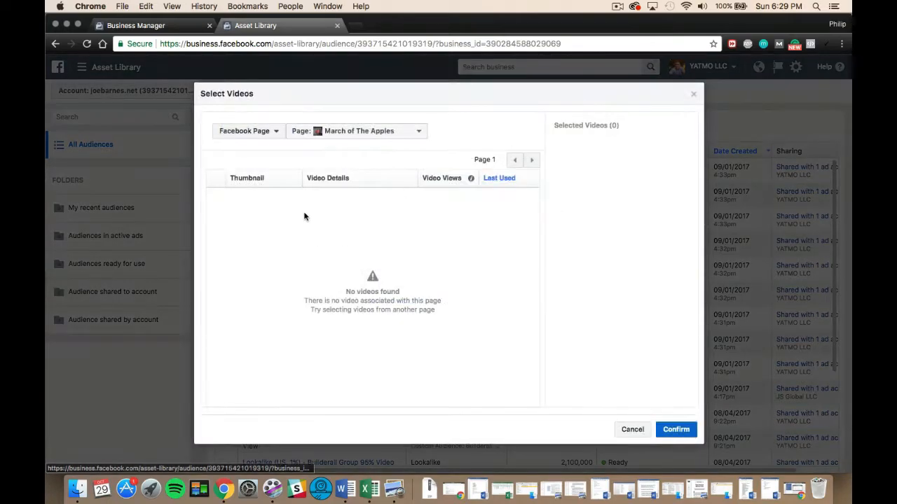
{"action": "left_click", "coordinate": [357, 131]}
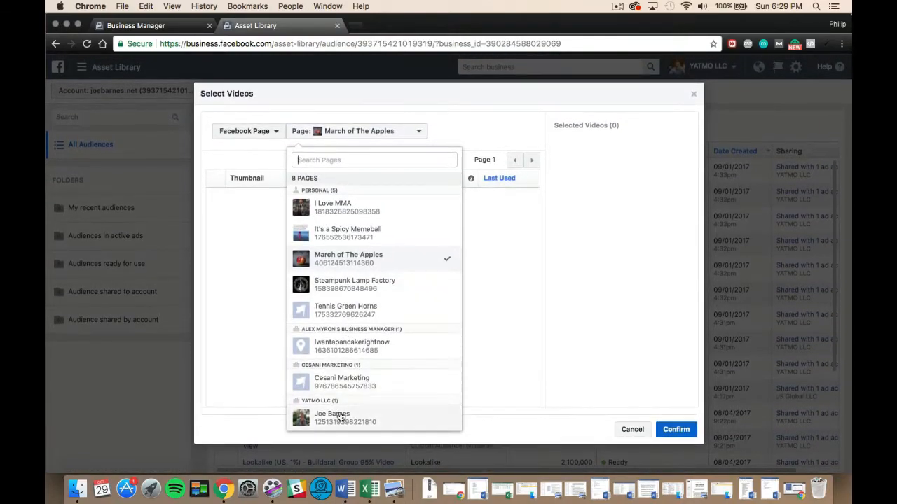
{"action": "left_click", "coordinate": [331, 417]}
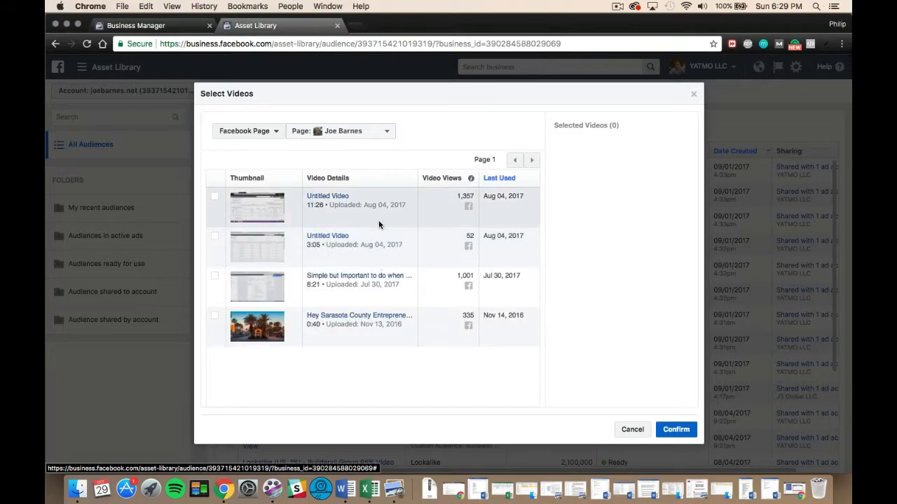
{"action": "mouse_move", "coordinate": [422, 232]}
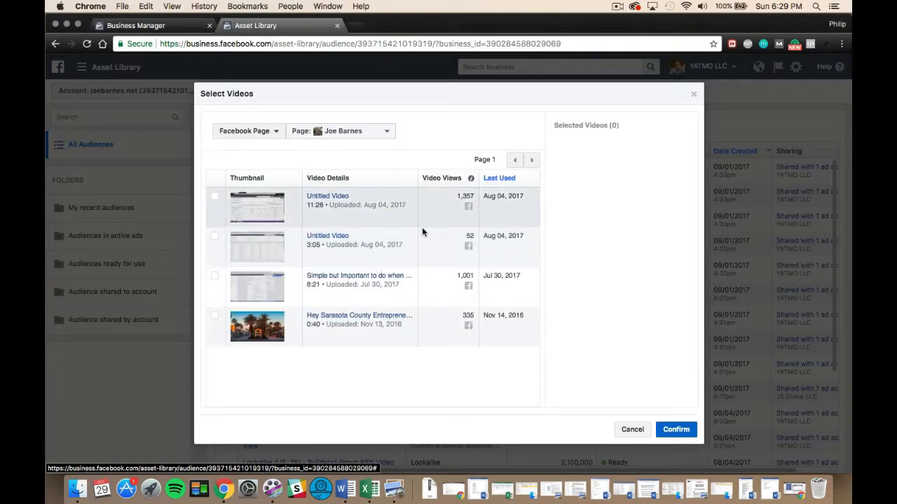
{"action": "mouse_move", "coordinate": [427, 293]}
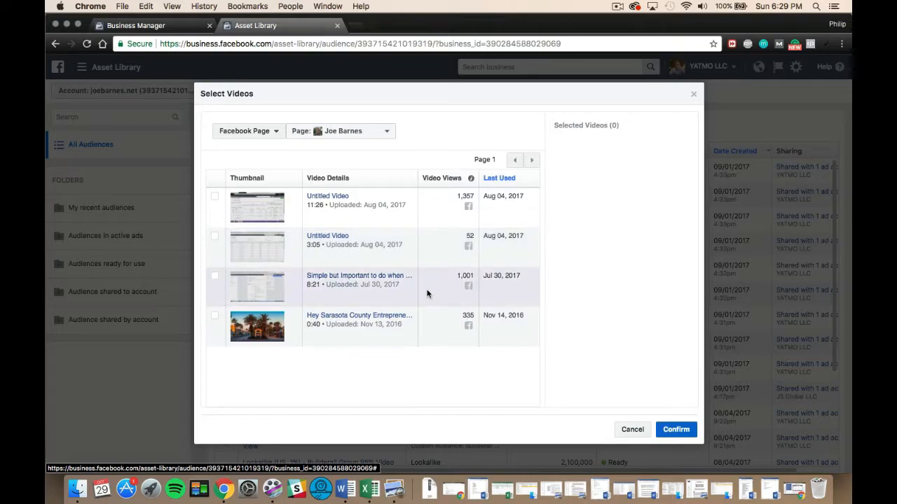
{"action": "left_click", "coordinate": [214, 275]}
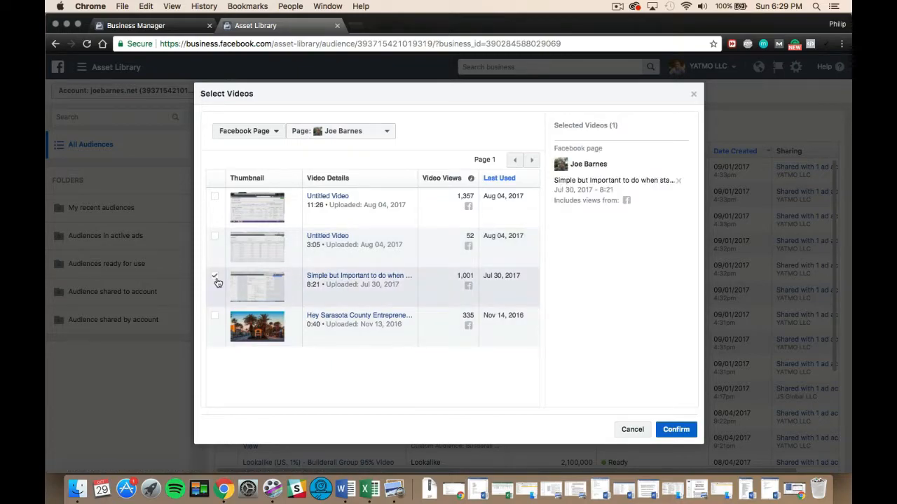
{"action": "left_click", "coordinate": [674, 429]}
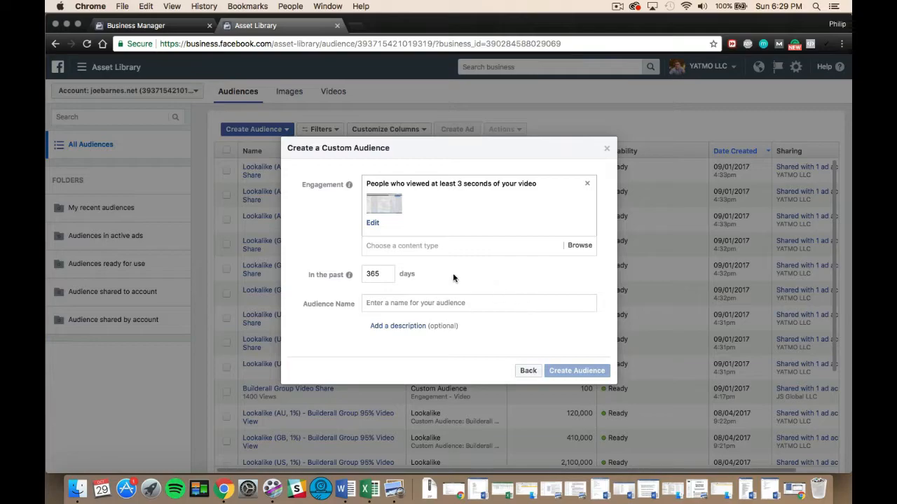
Name the 3-second video audience for its past 365 days window, then return to engagement sources.
{"action": "left_click", "coordinate": [378, 274]}
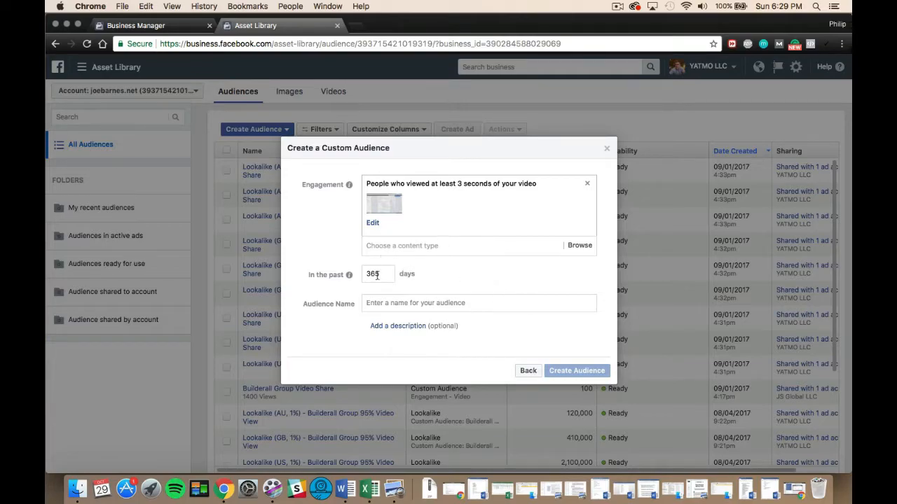
{"action": "mouse_move", "coordinate": [471, 286]}
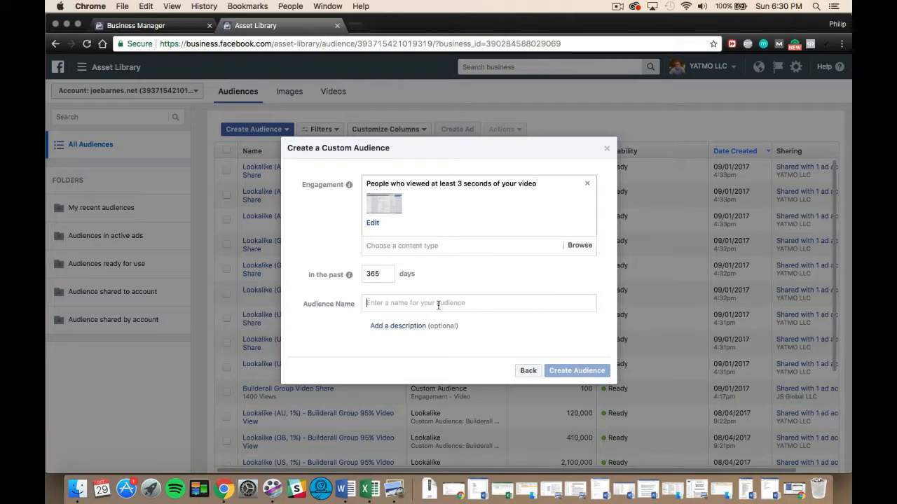
{"action": "type", "text": "3 Second vv -"}
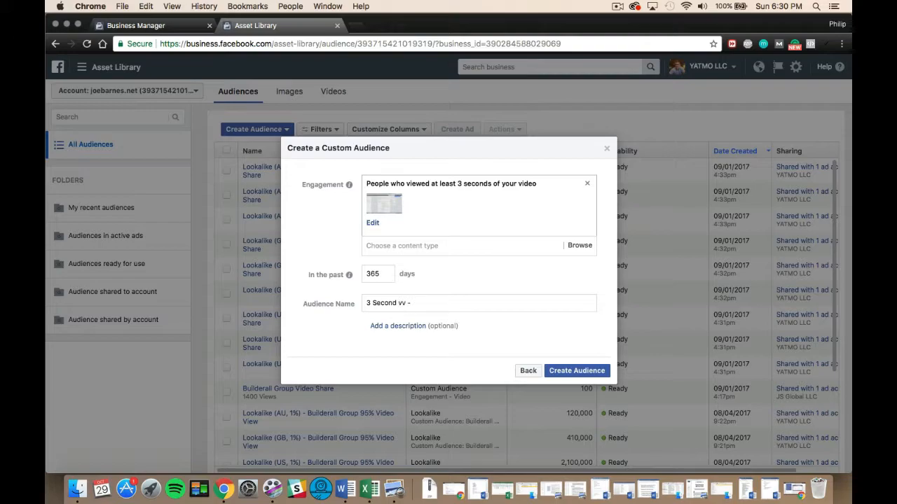
{"action": "mouse_move", "coordinate": [494, 246]}
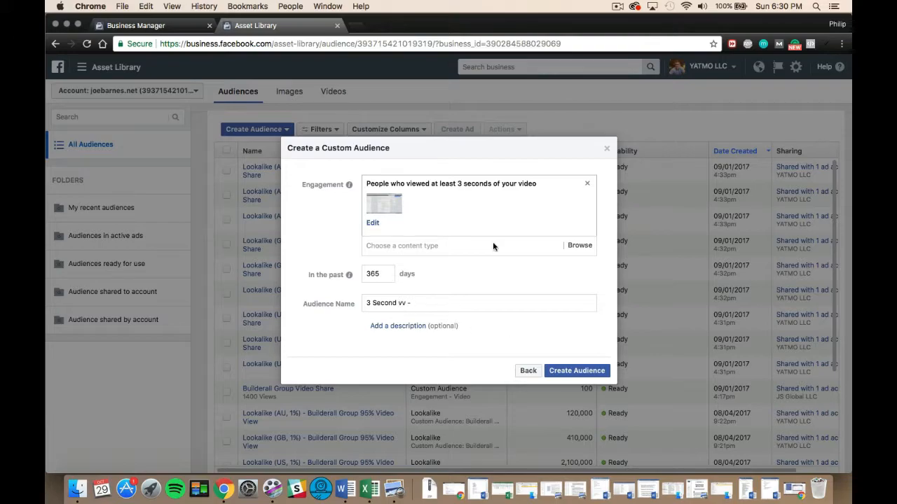
{"action": "mouse_move", "coordinate": [390, 206]}
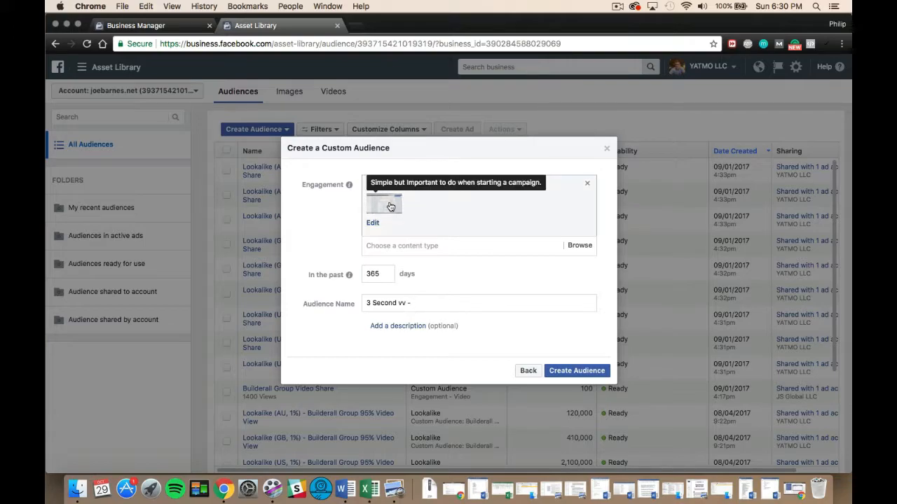
{"action": "type", "text": "- simple but"}
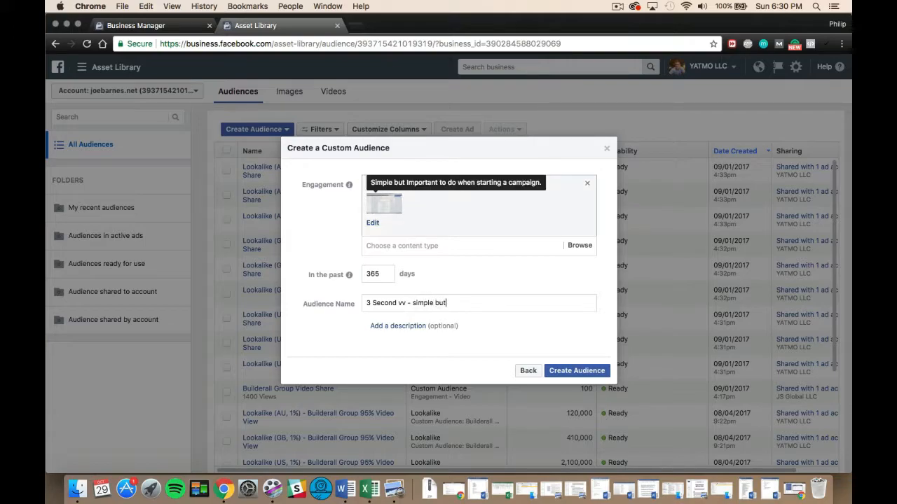
{"action": "type", "text": "importnt"}
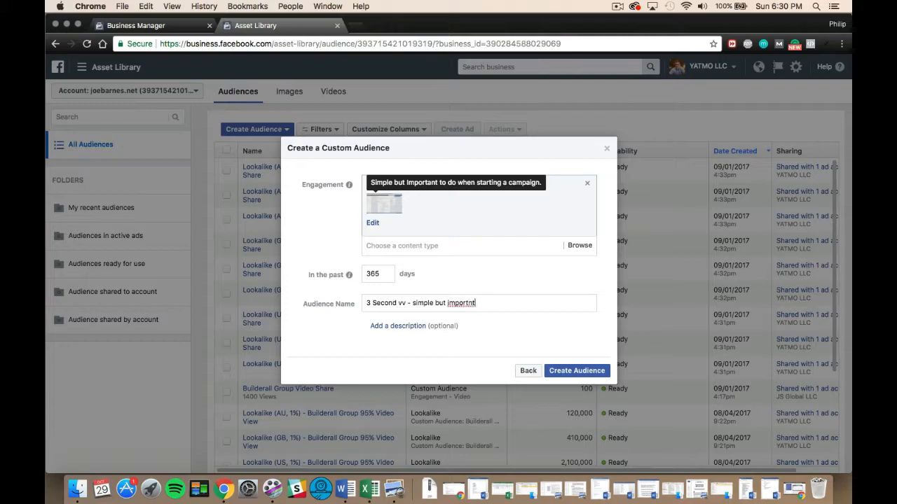
{"action": "type", "text": "important to do"}
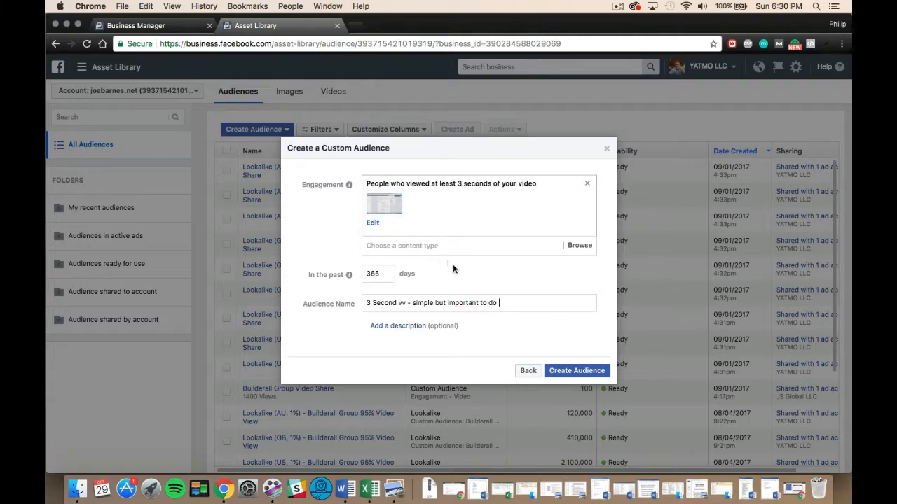
{"action": "type", "text": "past 365"}
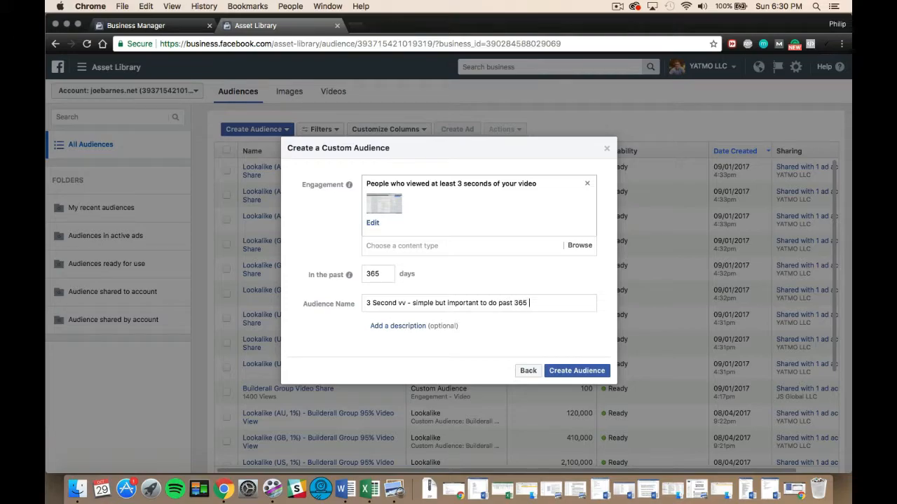
{"action": "type", "text": "days"}
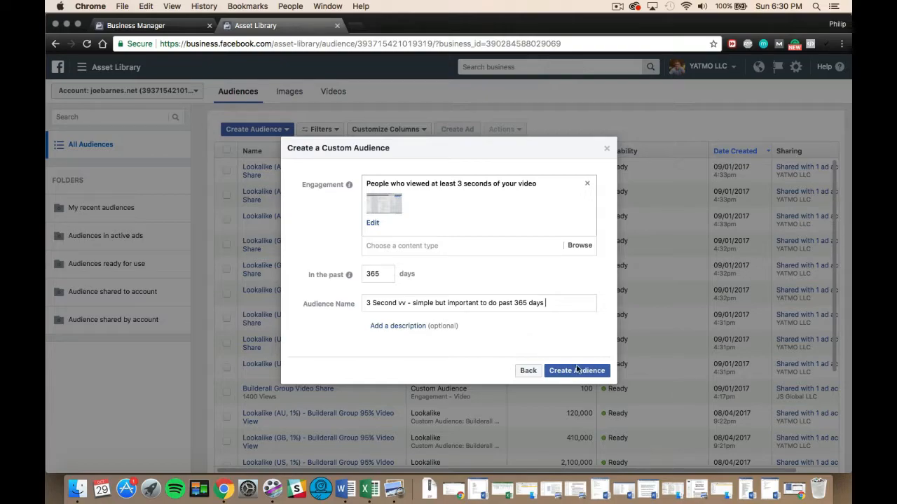
{"action": "mouse_move", "coordinate": [561, 349]}
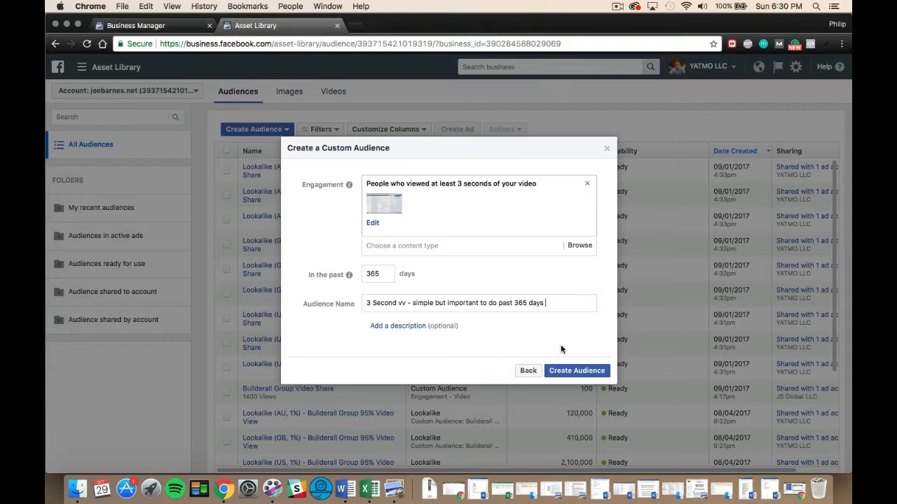
{"action": "left_click", "coordinate": [528, 371]}
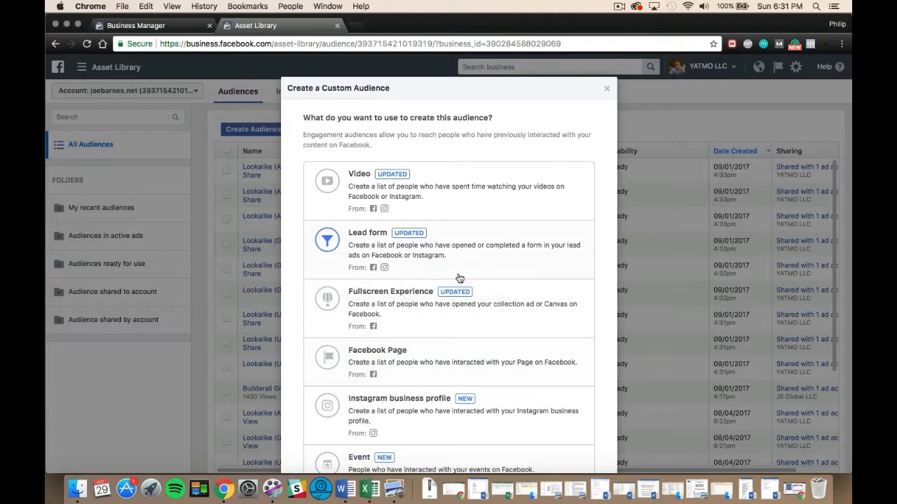
{"action": "scroll", "scroll_direction": "down", "scroll_amount": 3}
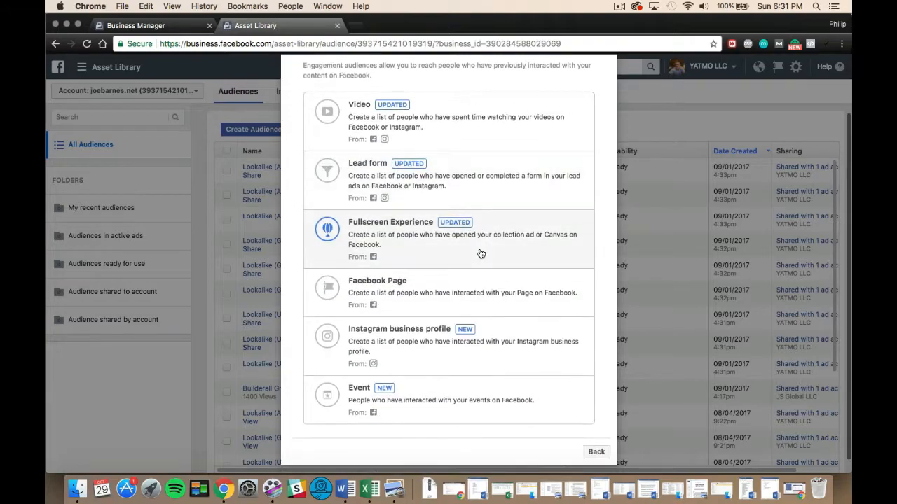
{"action": "mouse_move", "coordinate": [443, 196]}
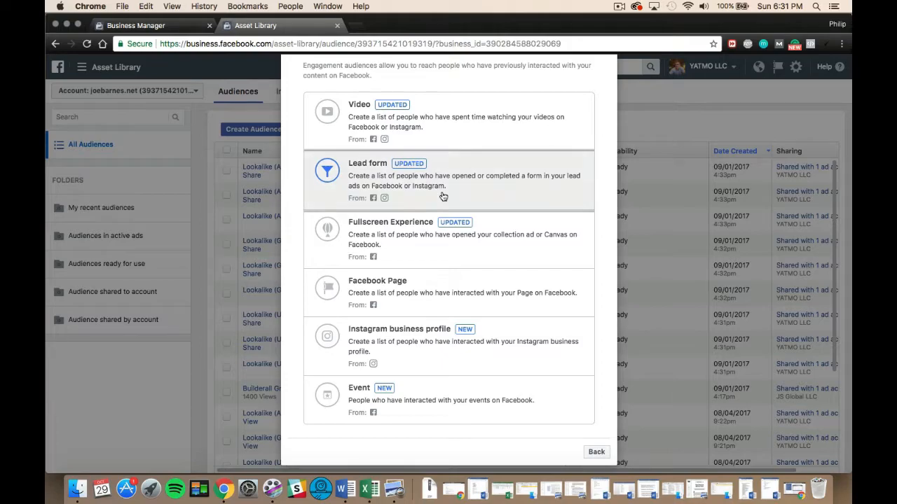
Start a lead form audience and search for a specific form to include.
{"action": "left_click", "coordinate": [367, 164]}
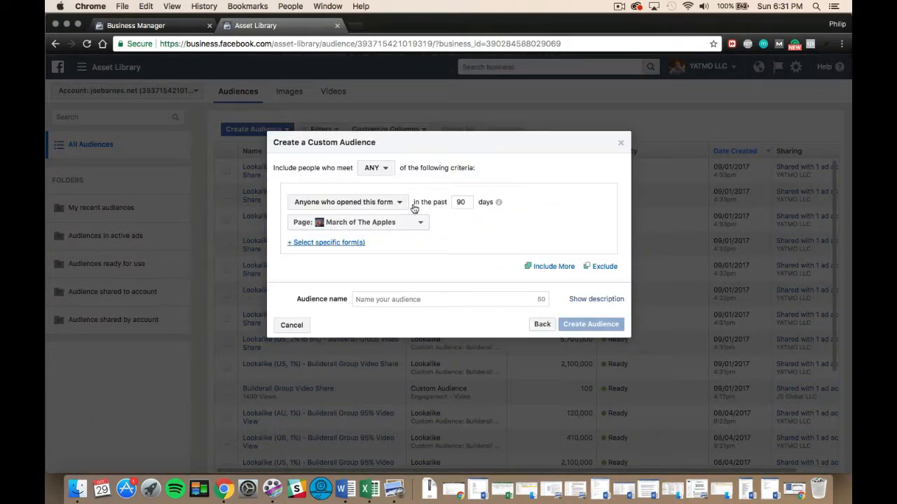
{"action": "left_click", "coordinate": [325, 243]}
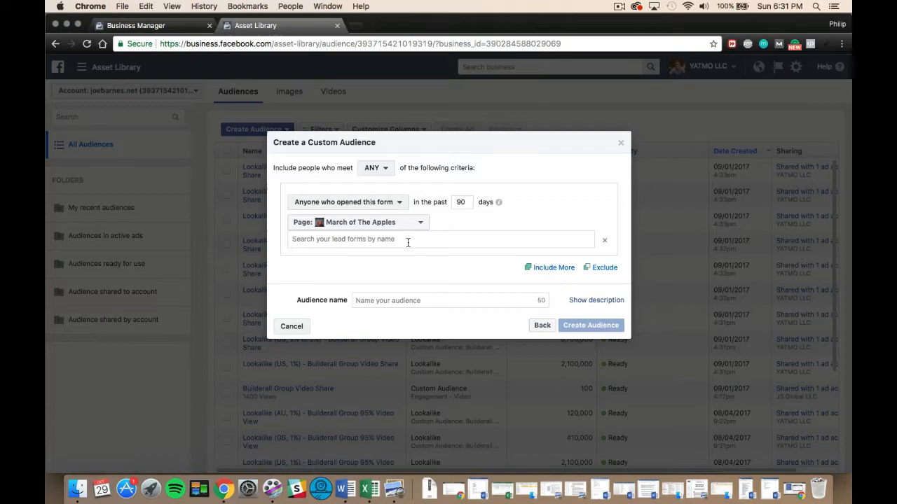
{"action": "left_click", "coordinate": [439, 239]}
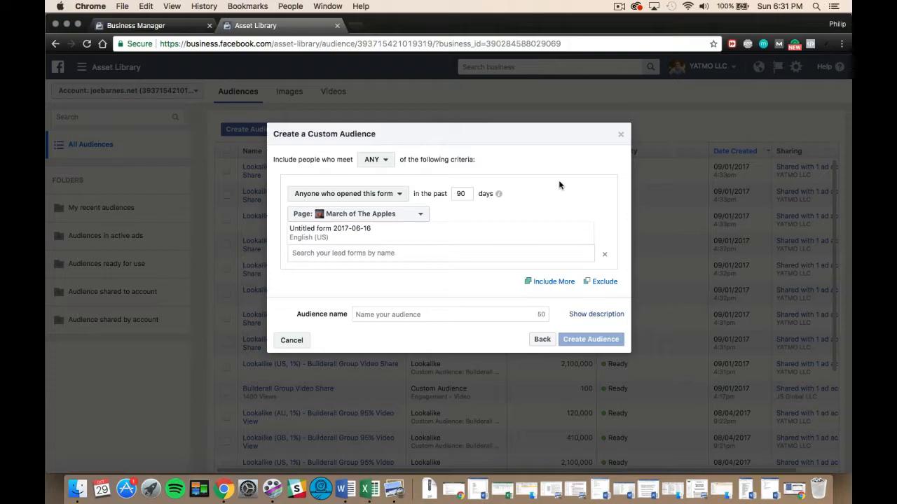
{"action": "left_click", "coordinate": [439, 252]}
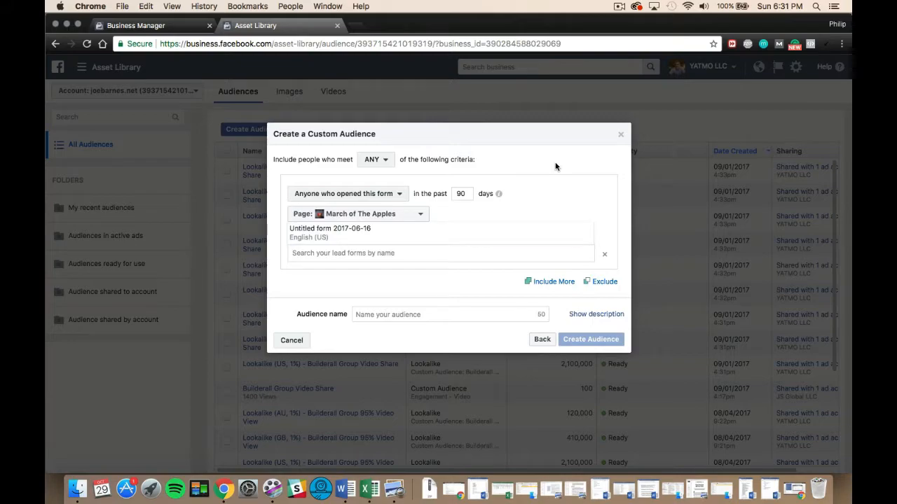
{"action": "left_click", "coordinate": [449, 314]}
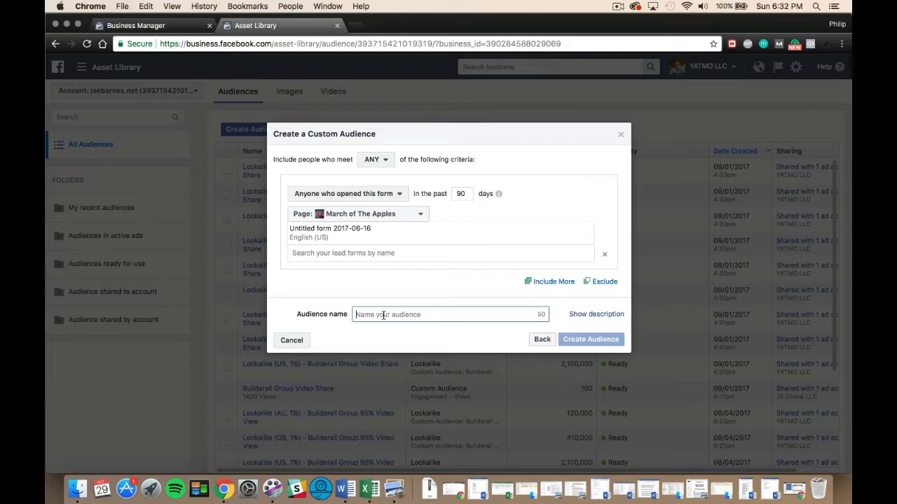
Name the lead form audience 'untitled lead - anyone who opened past 90 days'.
{"action": "type", "text": "un"}
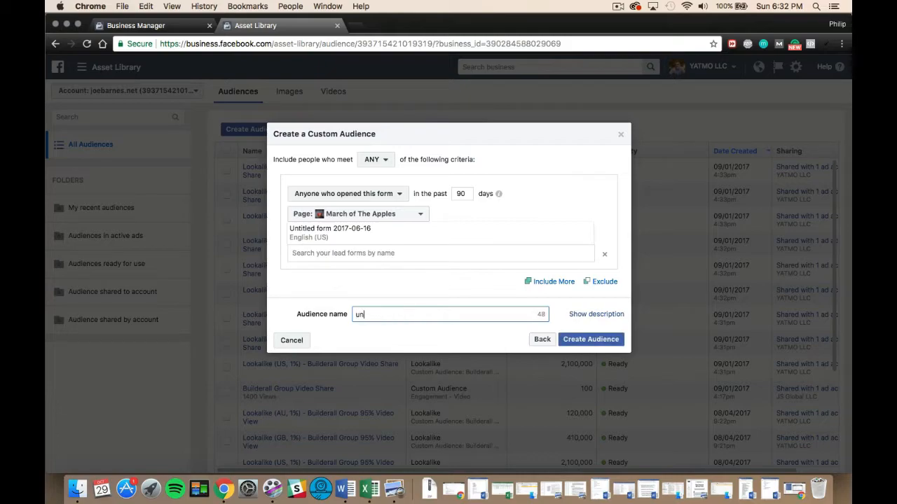
{"action": "type", "text": "untitled lead -"}
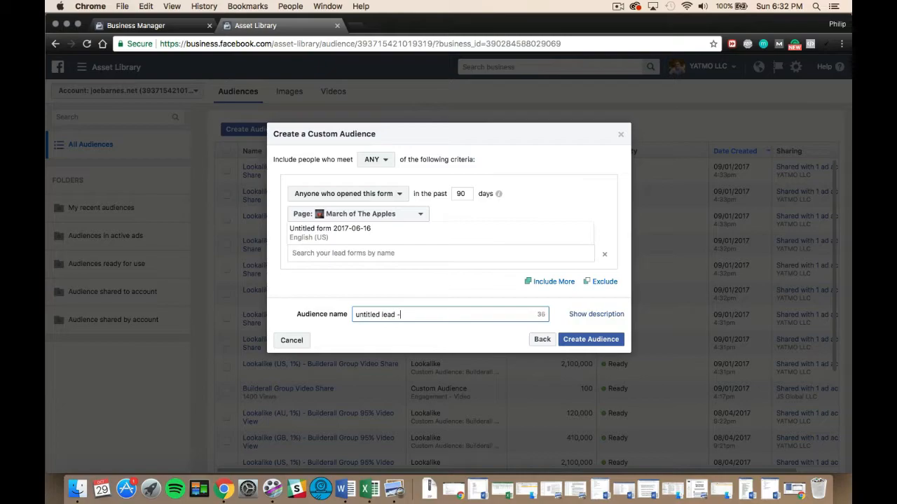
{"action": "type", "text": "any o"}
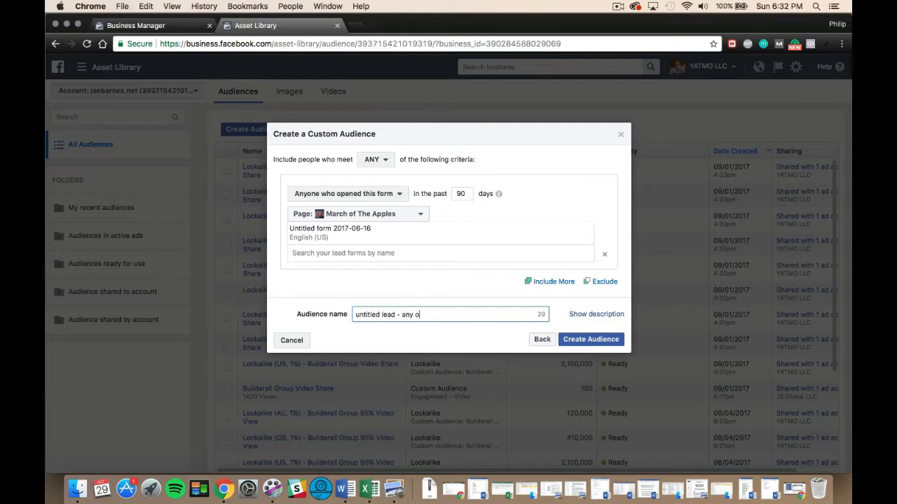
{"action": "type", "text": "nyone who"}
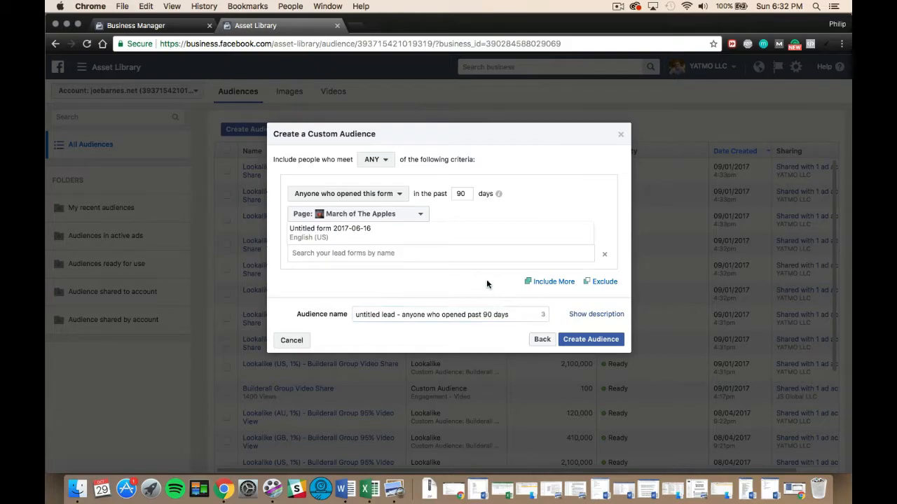
{"action": "mouse_move", "coordinate": [608, 287]}
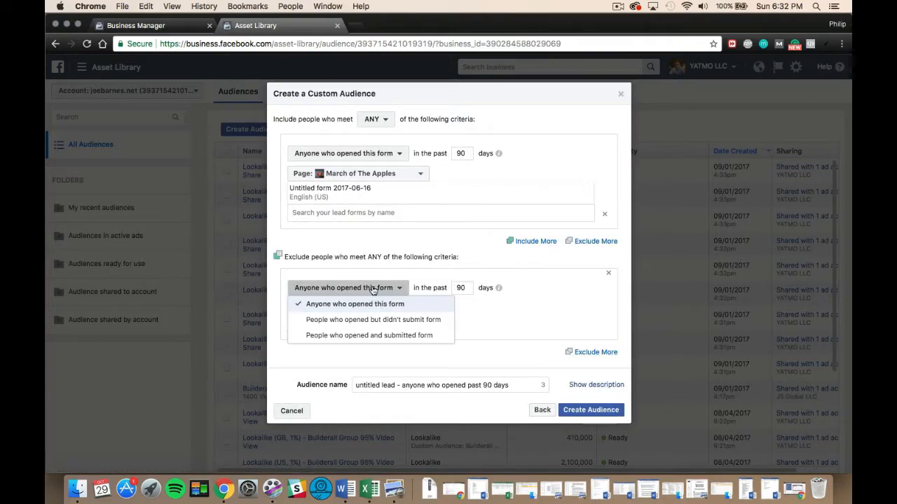
{"action": "mouse_move", "coordinate": [330, 339]}
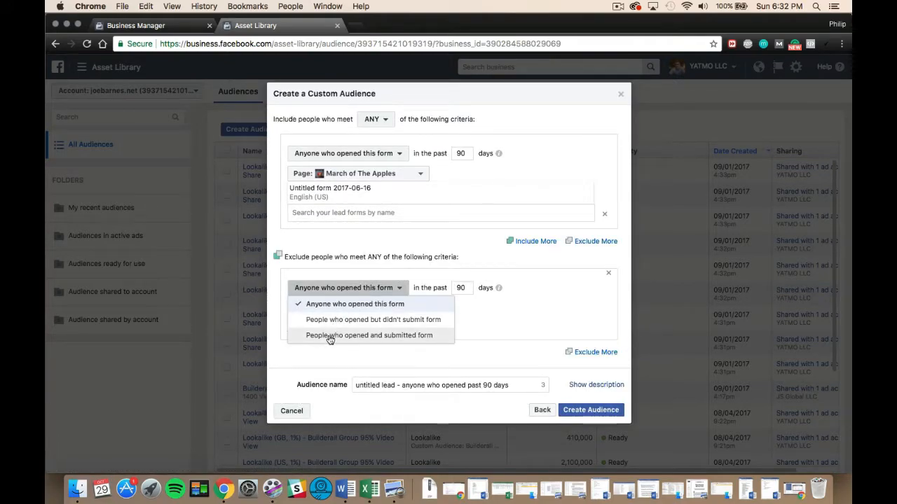
Select 'People who opened and submitted form' in the exclusion dropdown.
{"action": "left_click", "coordinate": [369, 335]}
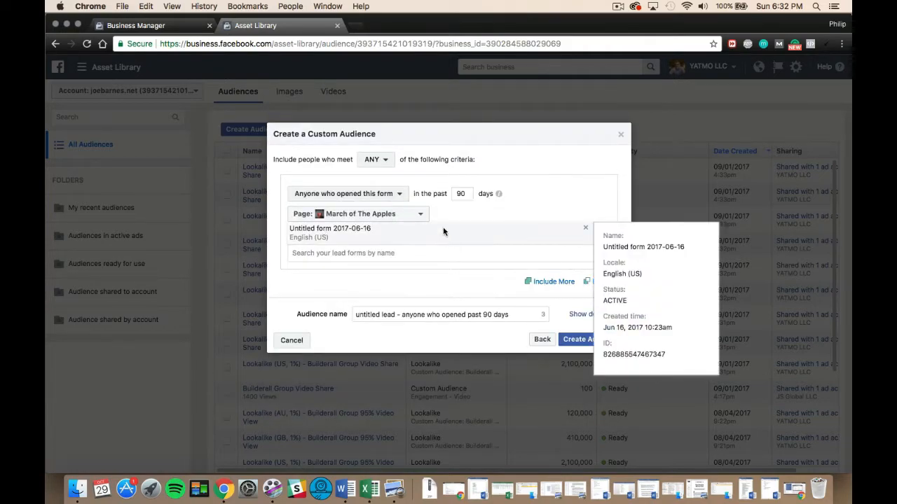
Switch the criteria to 'People who opened but didn't submit form', then leave the lead form setup.
{"action": "left_click", "coordinate": [347, 193]}
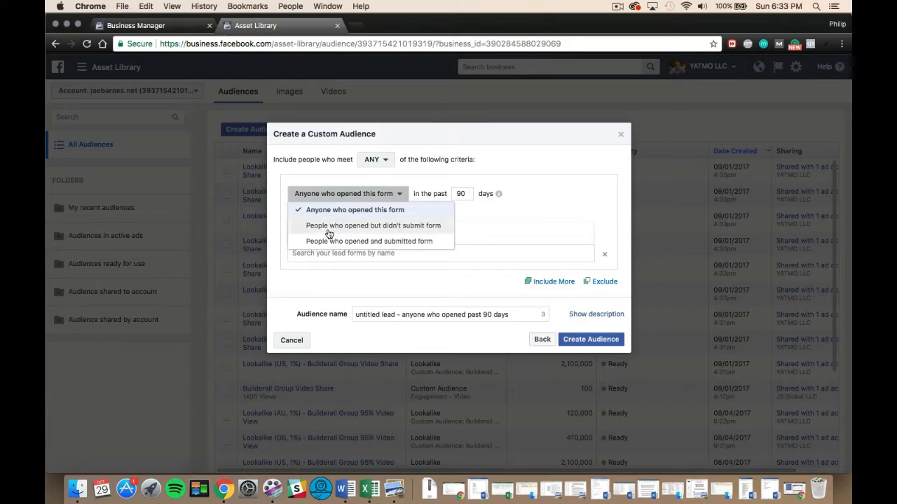
{"action": "left_click", "coordinate": [373, 225]}
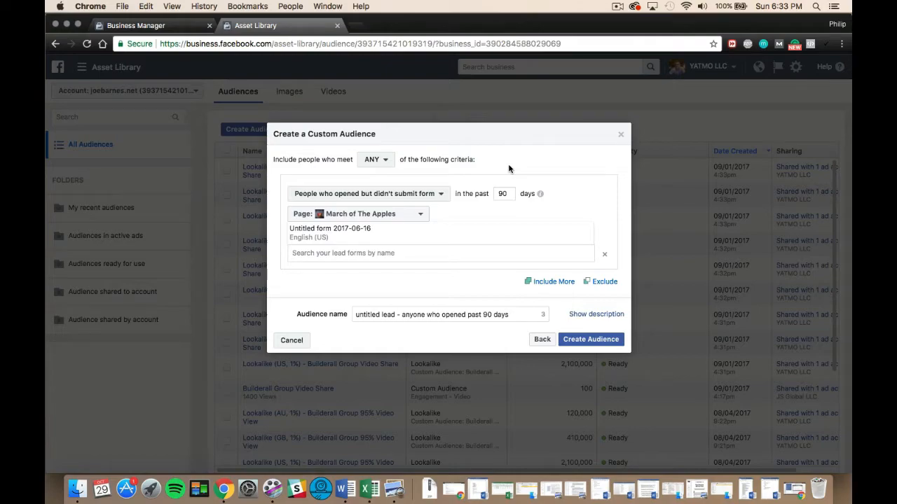
{"action": "left_click", "coordinate": [541, 339]}
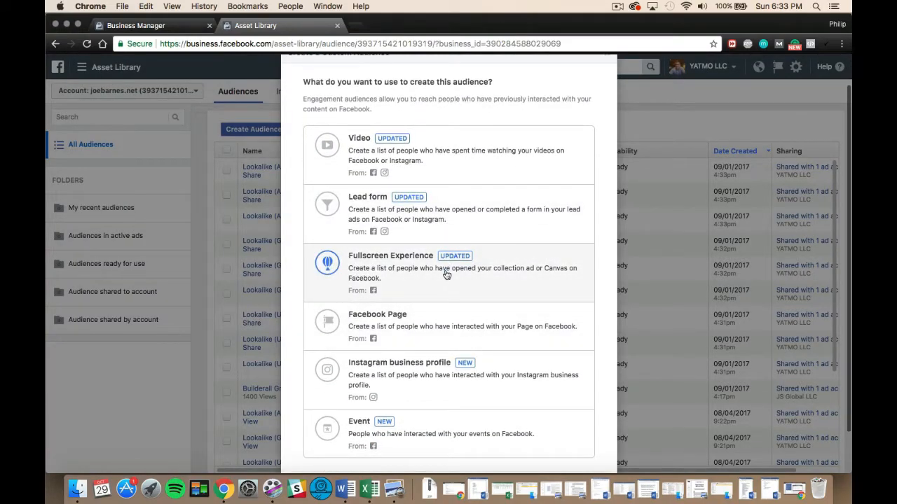
{"action": "left_click", "coordinate": [377, 314]}
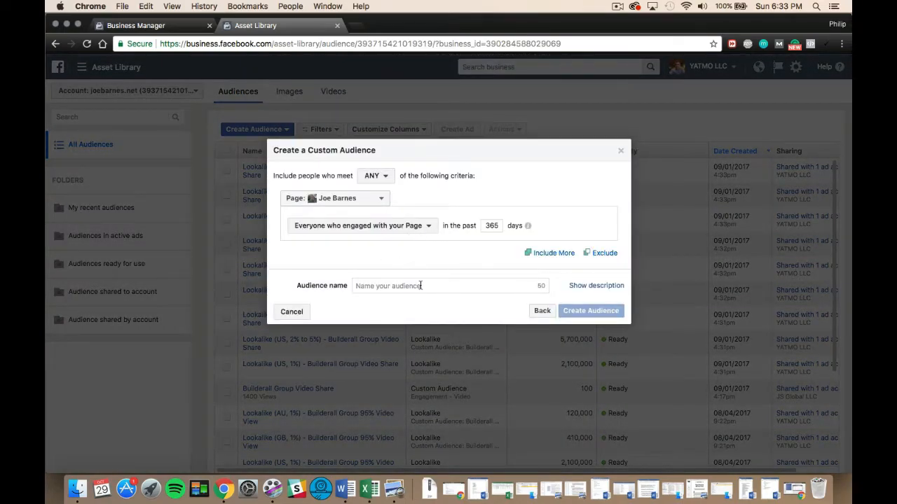
{"action": "mouse_move", "coordinate": [795, 305]}
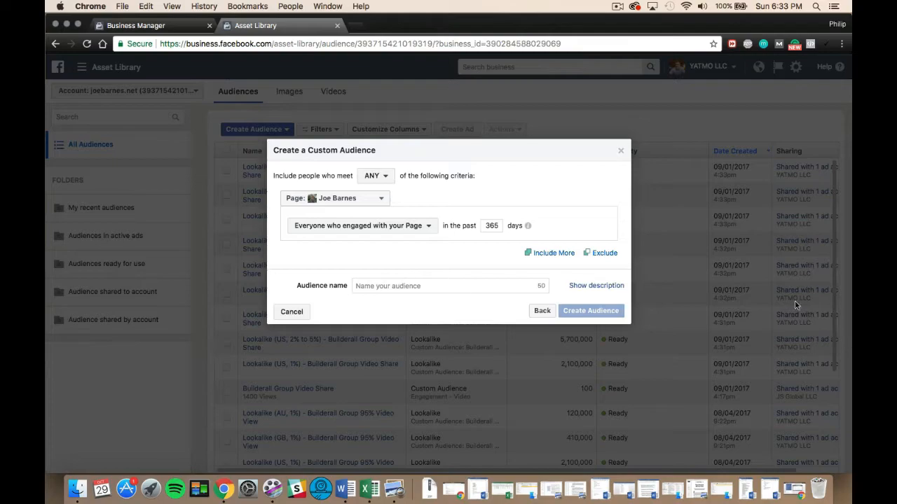
{"action": "mouse_move", "coordinate": [478, 255]}
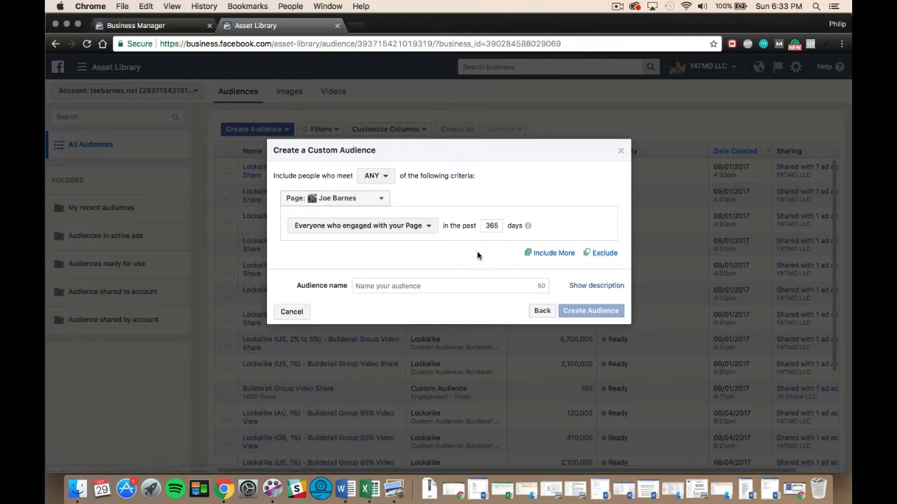
{"action": "mouse_move", "coordinate": [480, 260]}
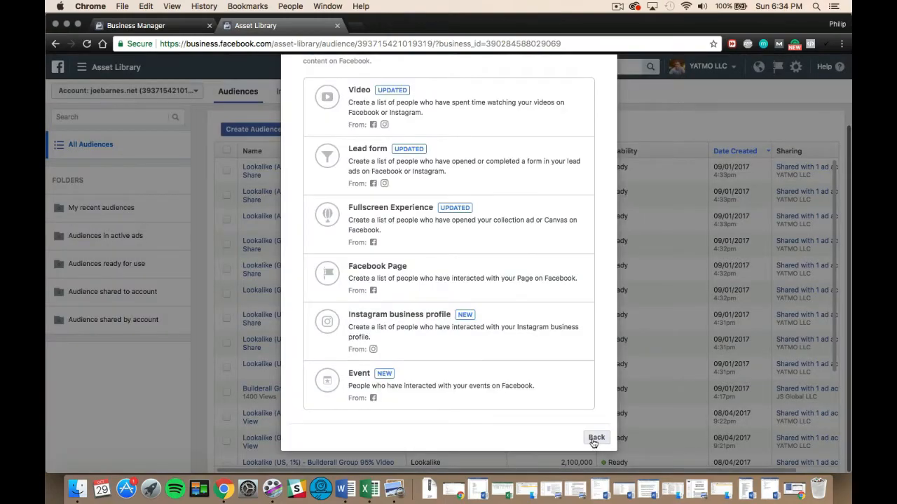
{"action": "left_click", "coordinate": [597, 437]}
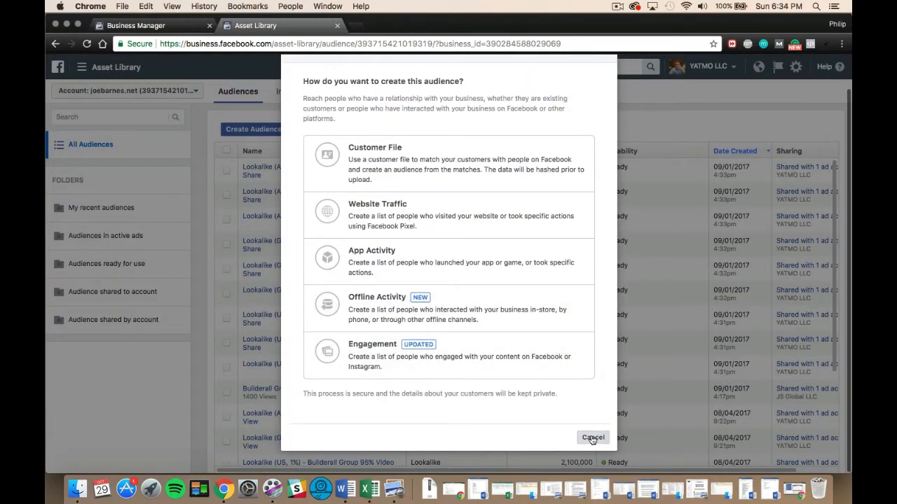
{"action": "left_click", "coordinate": [592, 437]}
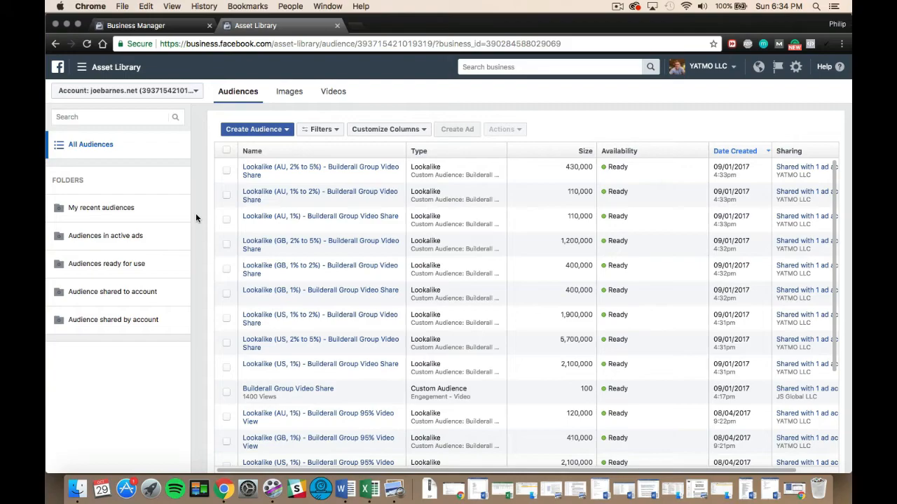
{"action": "left_click", "coordinate": [256, 129]}
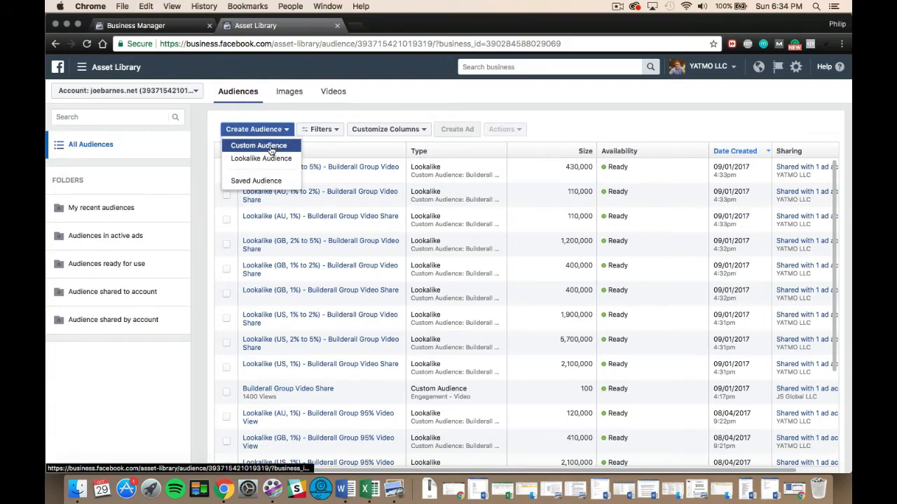
{"action": "left_click", "coordinate": [258, 145]}
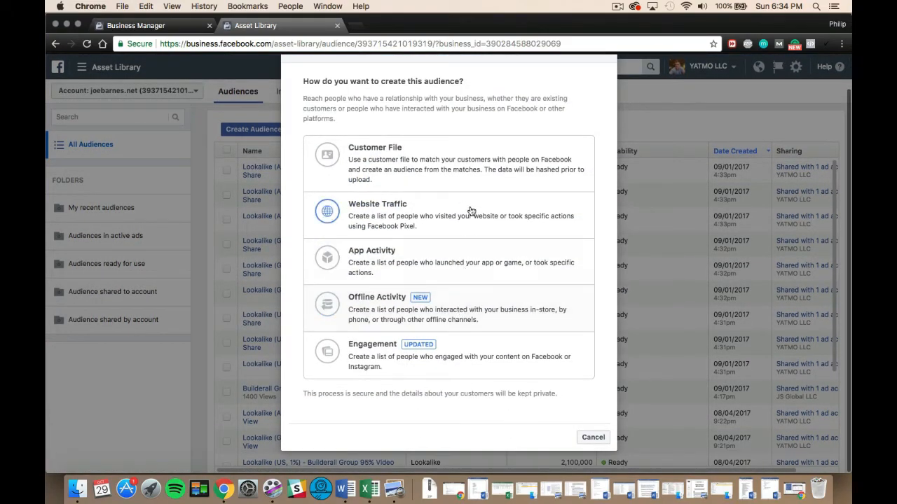
{"action": "left_click", "coordinate": [372, 344]}
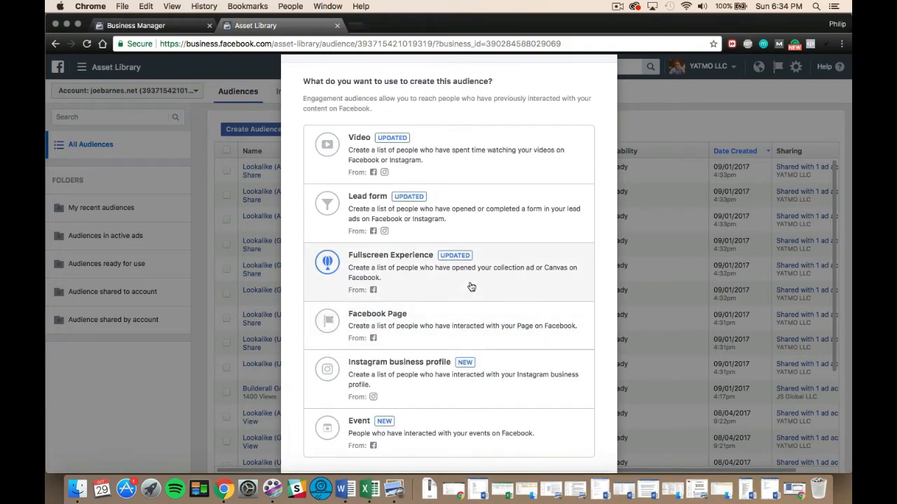
{"action": "scroll", "scroll_direction": "down", "scroll_amount": 3}
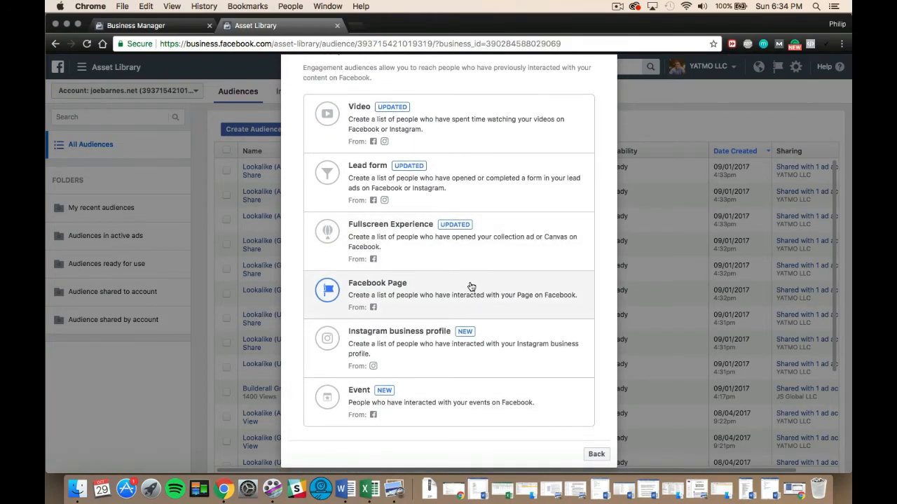